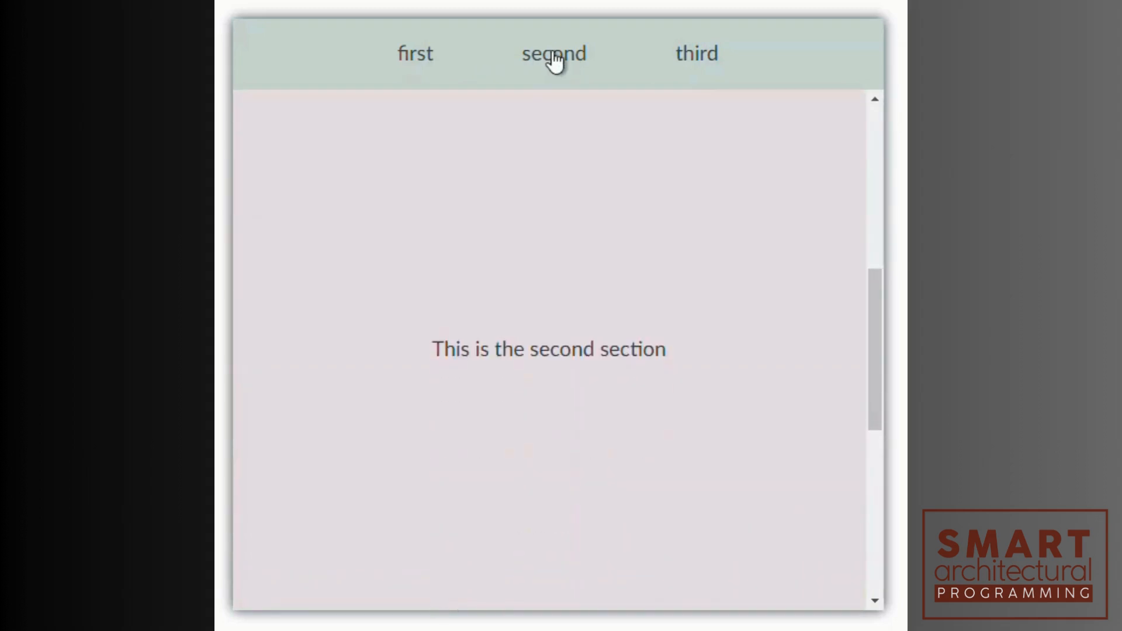
- Reveal the content--sticky divs for The Dogma and The Architects in the HTML markup
left_click(695, 53)
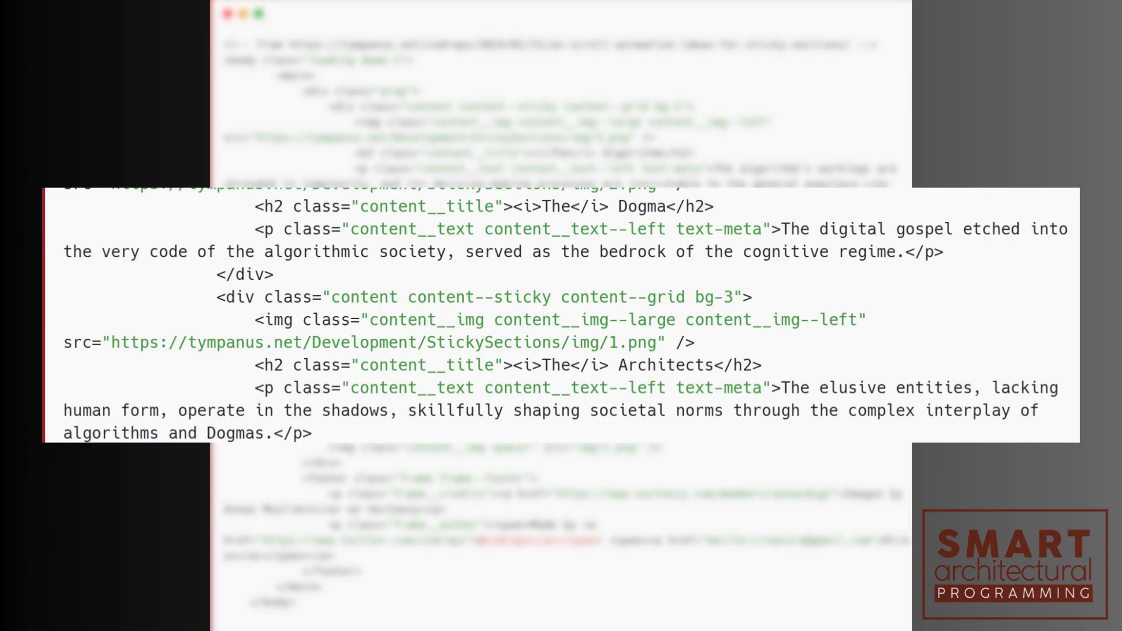
scroll("down", 3)
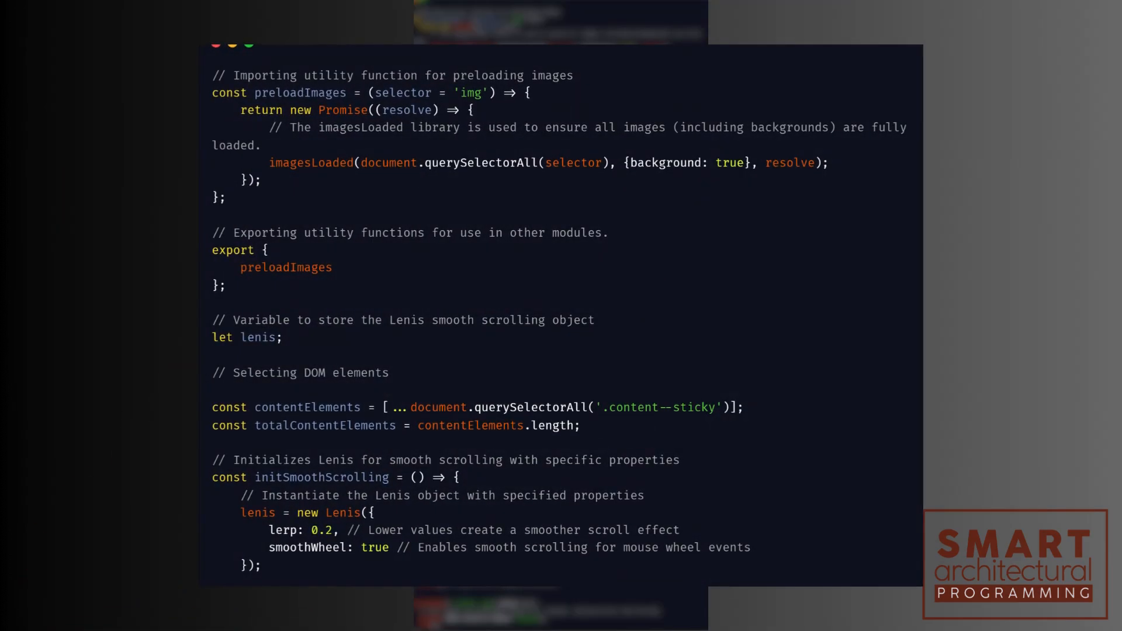
- Scroll through the preloadImages helper and initSmoothScrolling Lenis setup
scroll("down", 3)
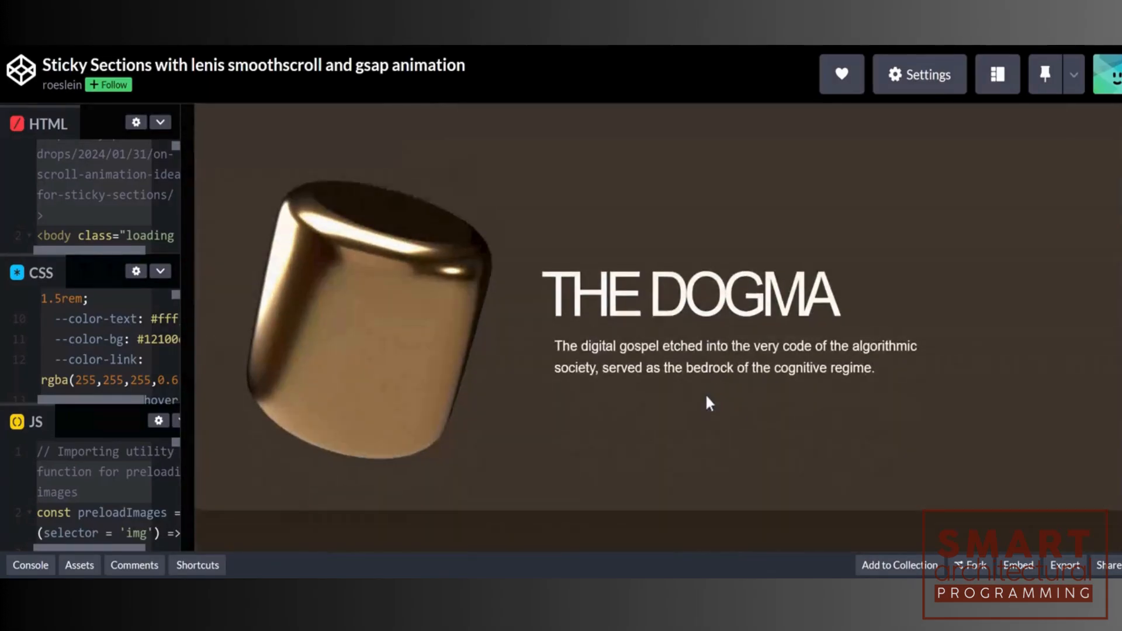
- Scroll the preview past THE ARCHITECTS down to the credits footer
scroll("down", 3)
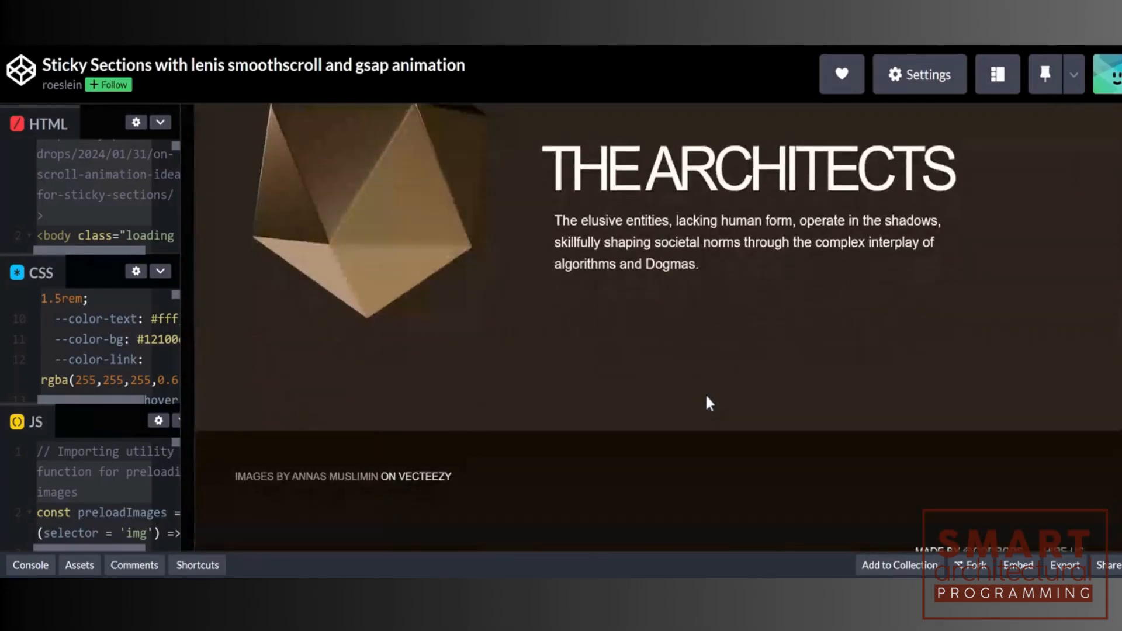
scroll("down", 3)
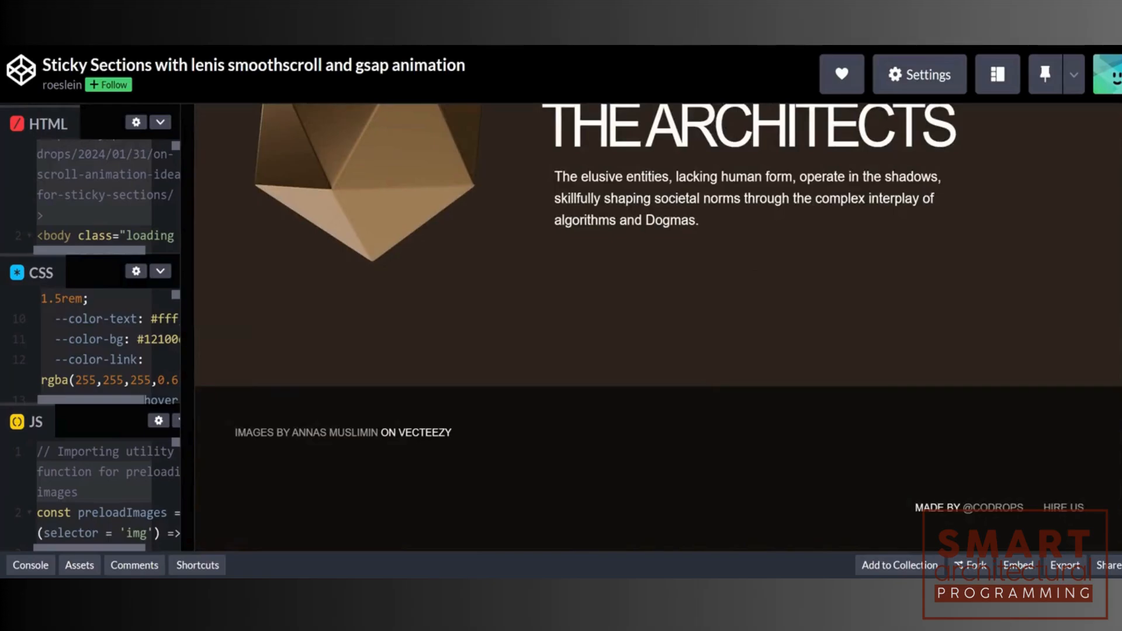